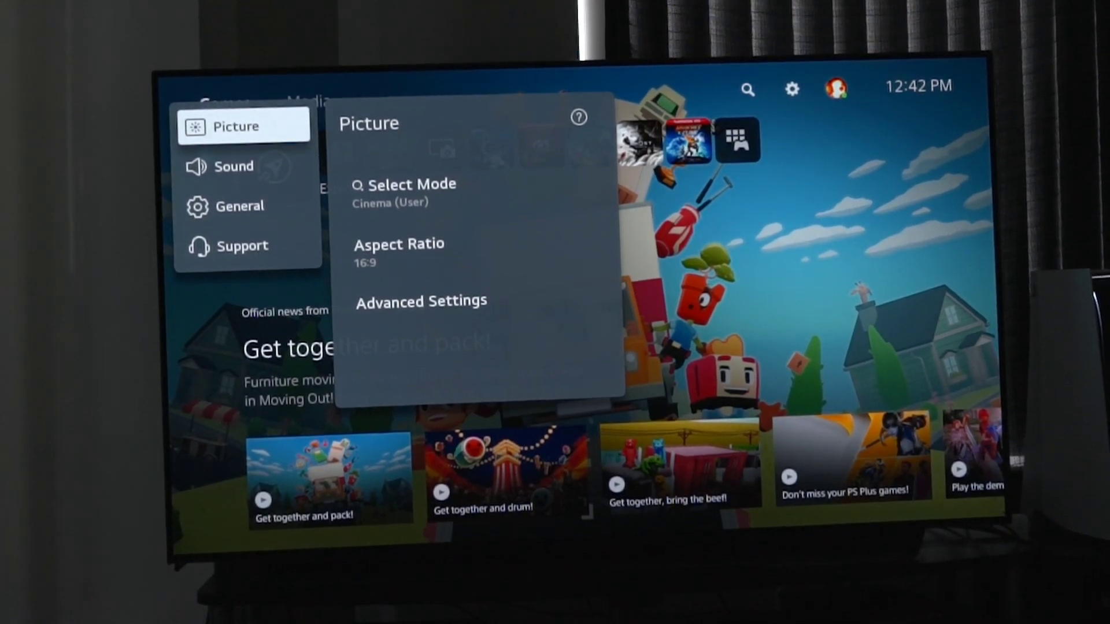
# Browse the Support and General categories, then settle on the Support settings list
pyautogui.click(243, 245)
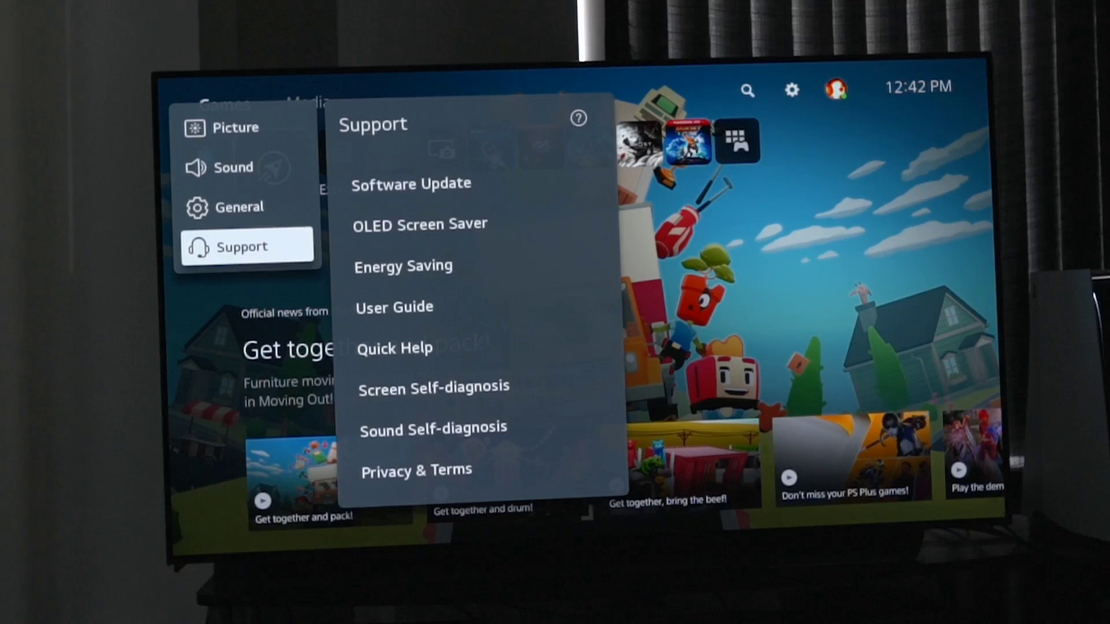
pyautogui.click(238, 205)
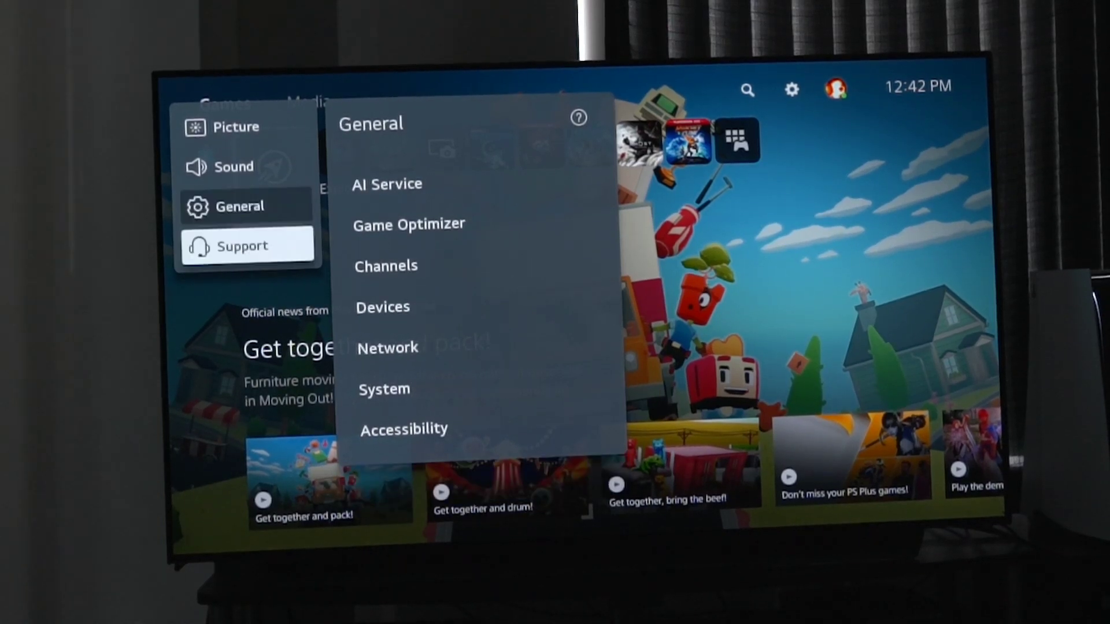
pyautogui.click(242, 245)
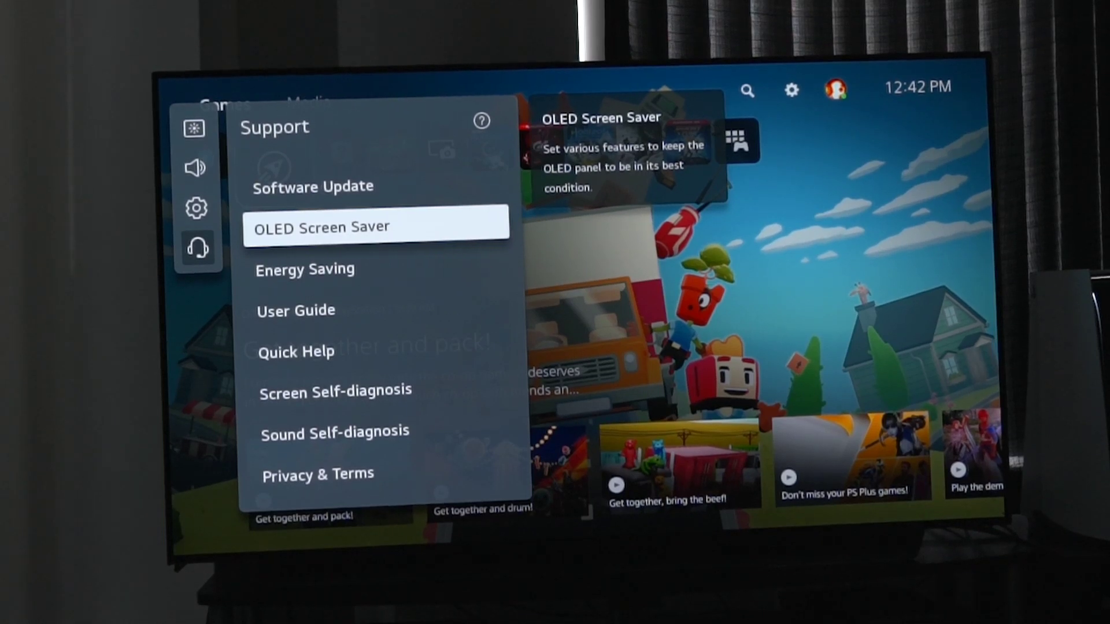
# Go into OLED Screen Saver under Support, with Screen Move switched on
pyautogui.click(322, 227)
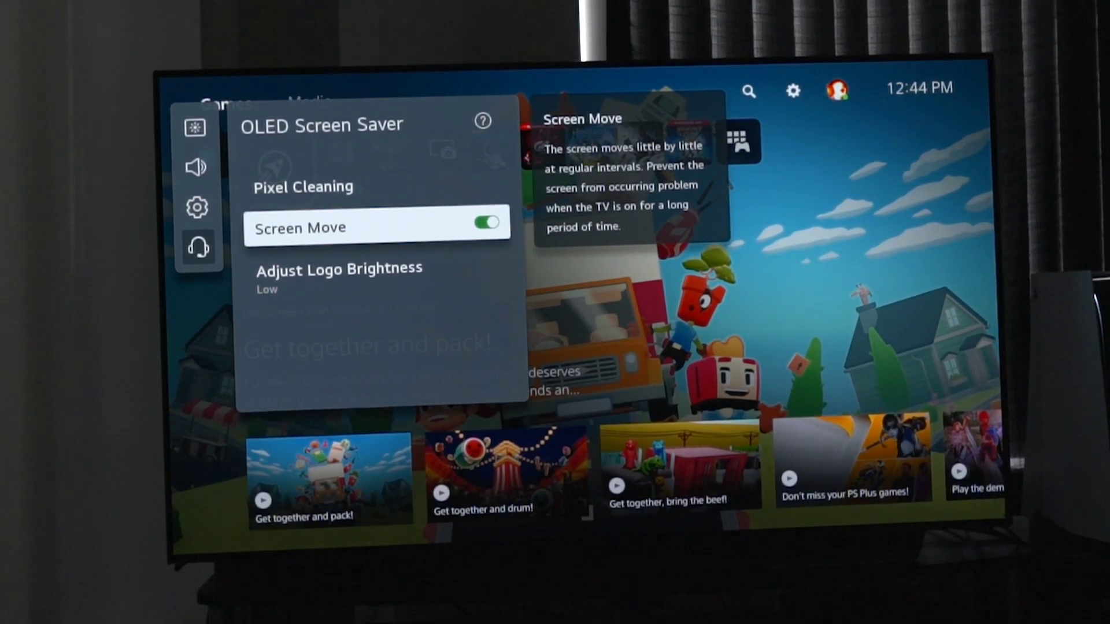
# Keep Adjust Logo Brightness at Low and return to the OLED Screen Saver menu
pyautogui.press('down')
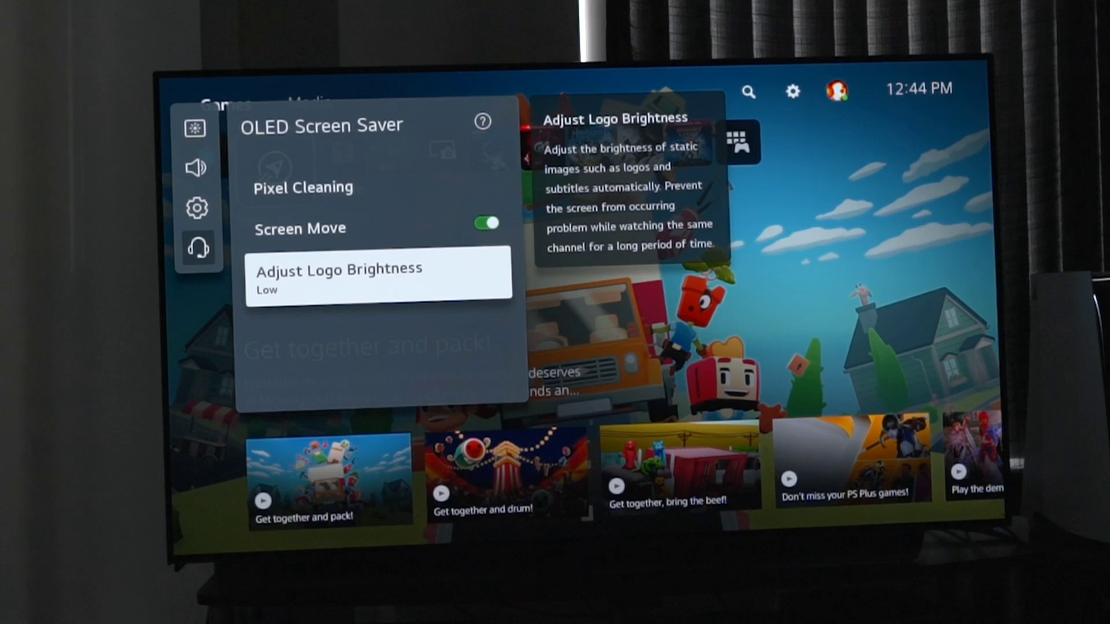
pyautogui.click(380, 275)
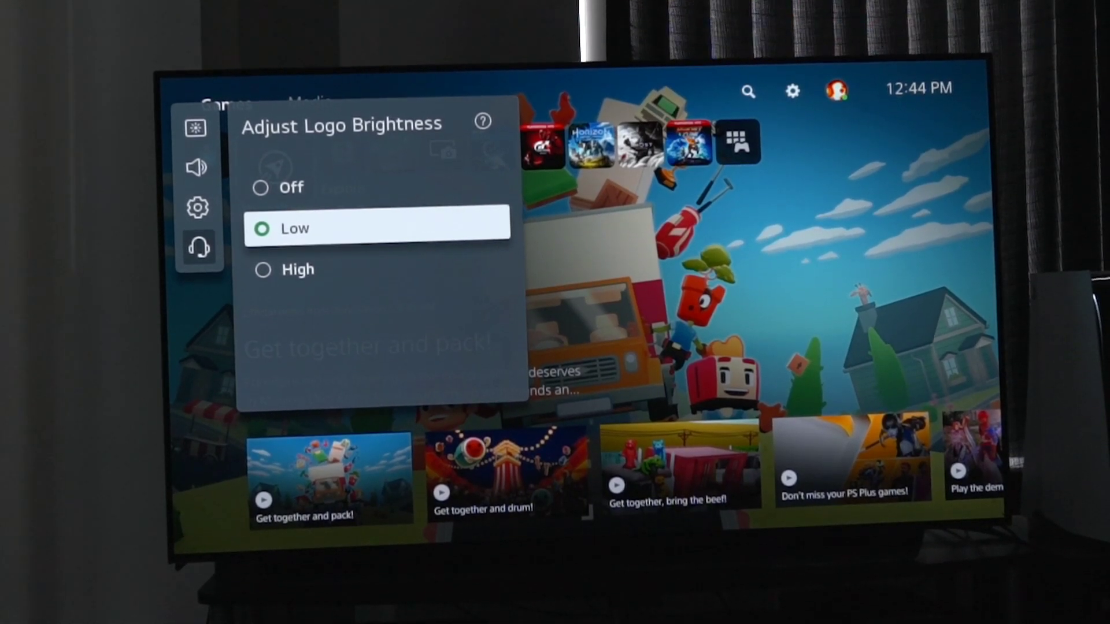
pyautogui.press('down')
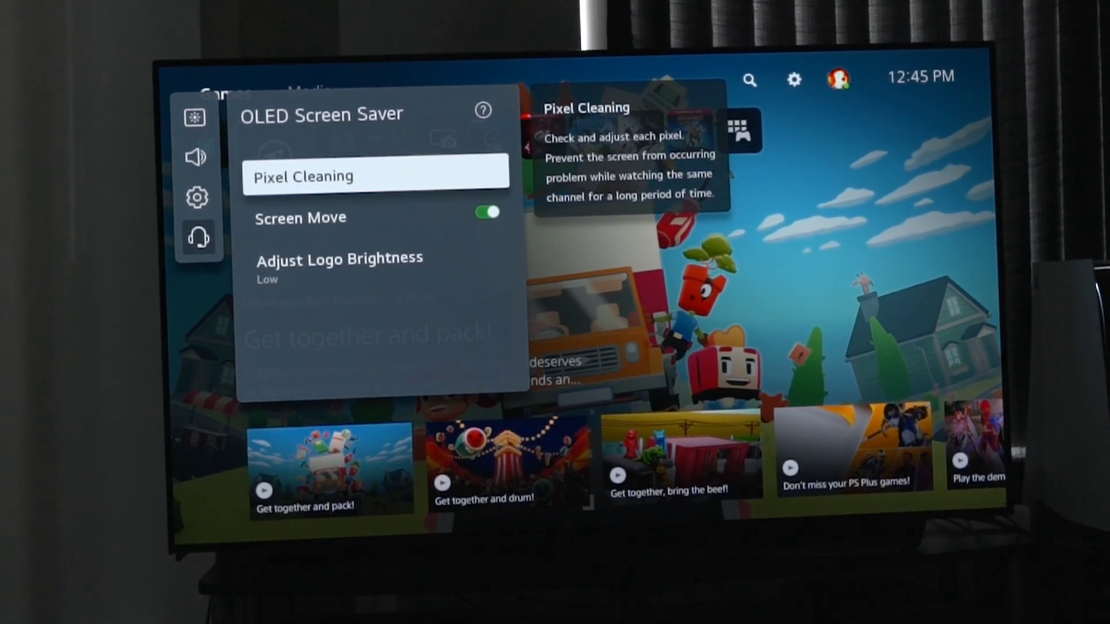
# Review Energy Saving from the Support list, with Energy Saving Step Off and Screen Off shown
pyautogui.press('Back')
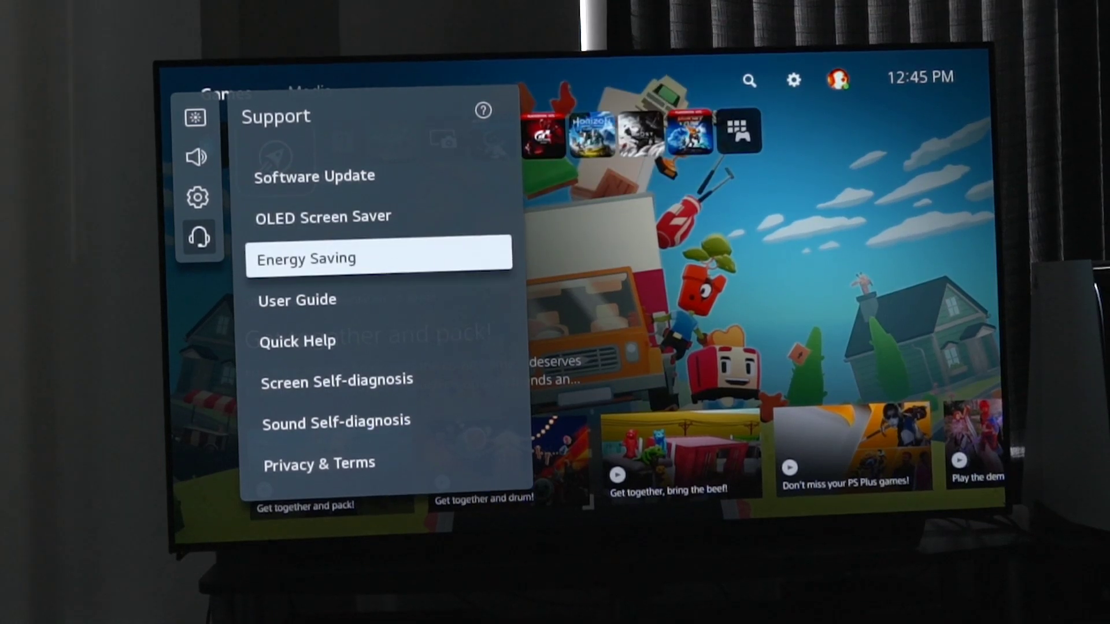
pyautogui.click(305, 258)
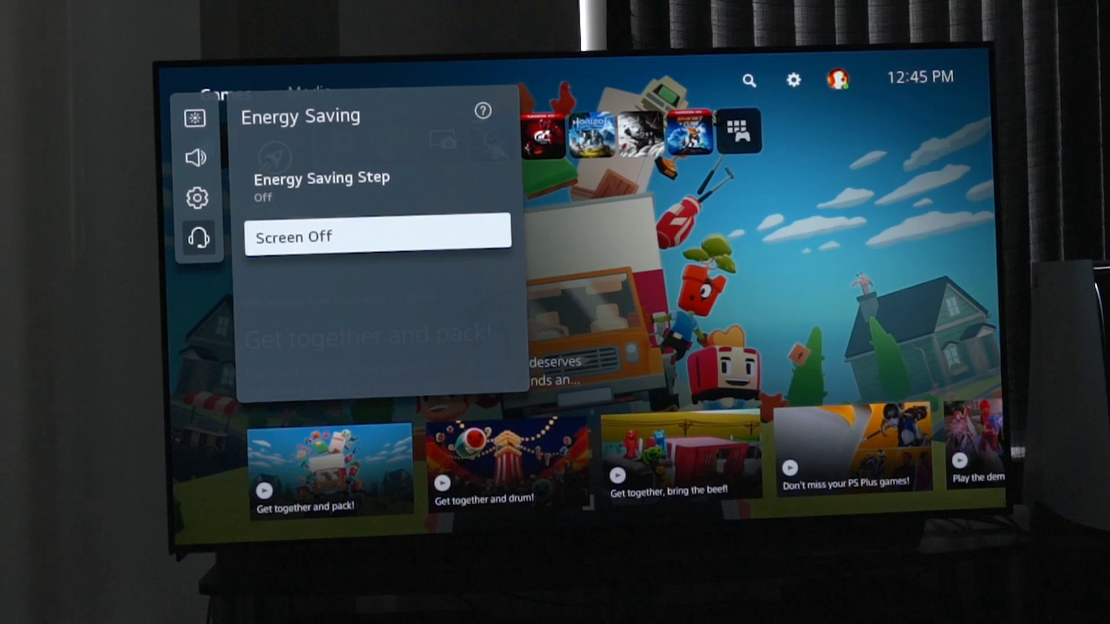
pyautogui.click(378, 236)
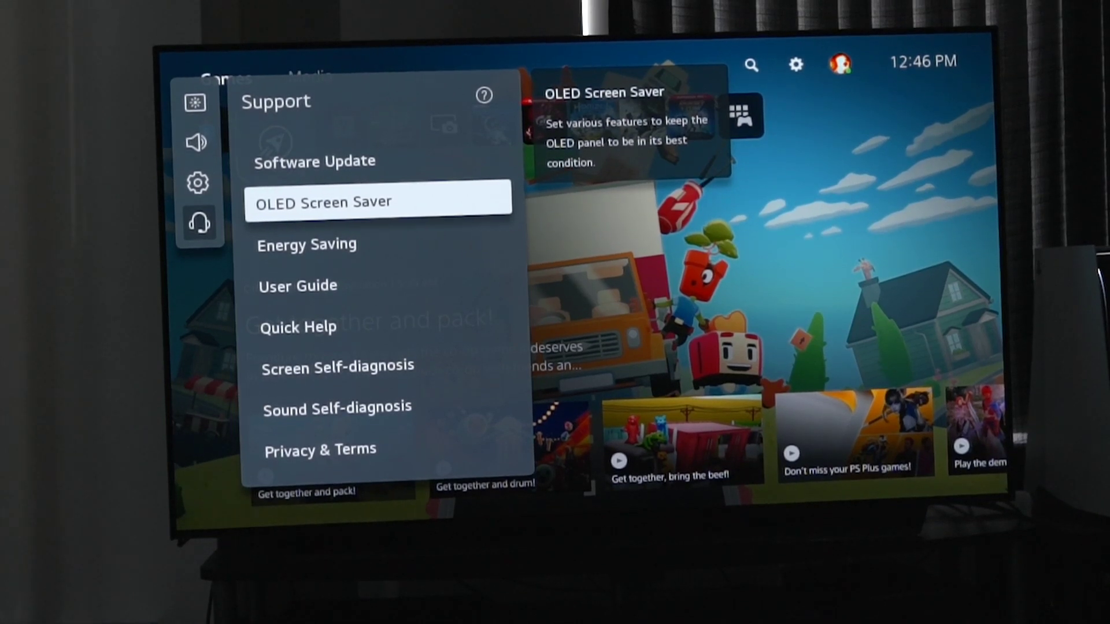
# Reopen OLED Screen Saver and highlight Adjust Logo Brightness to confirm it reads Low
pyautogui.click(322, 202)
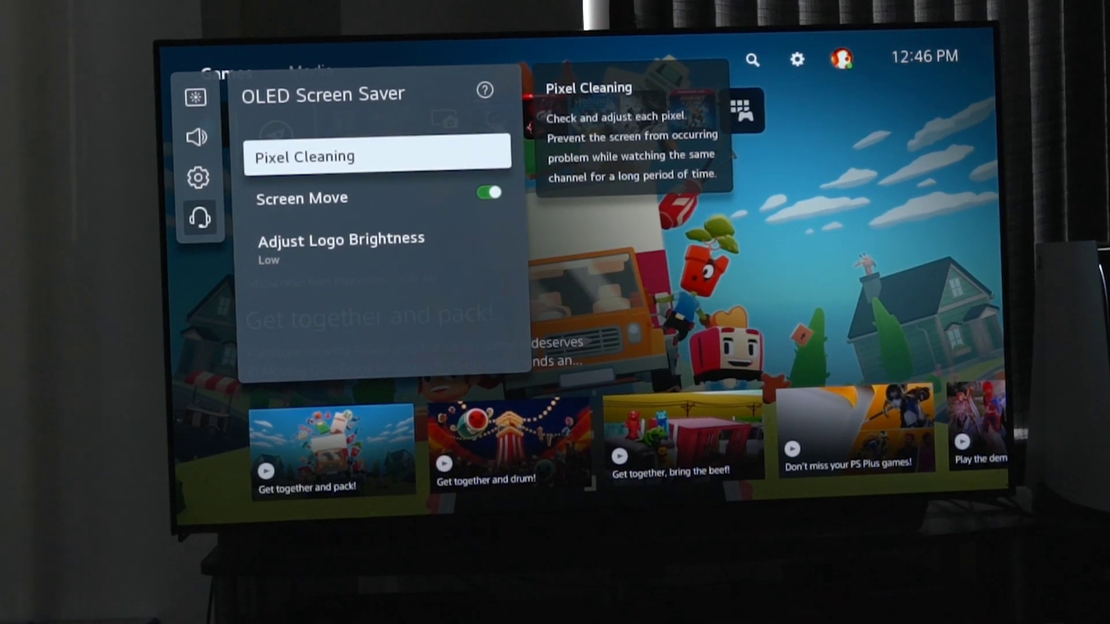
pyautogui.press('down')
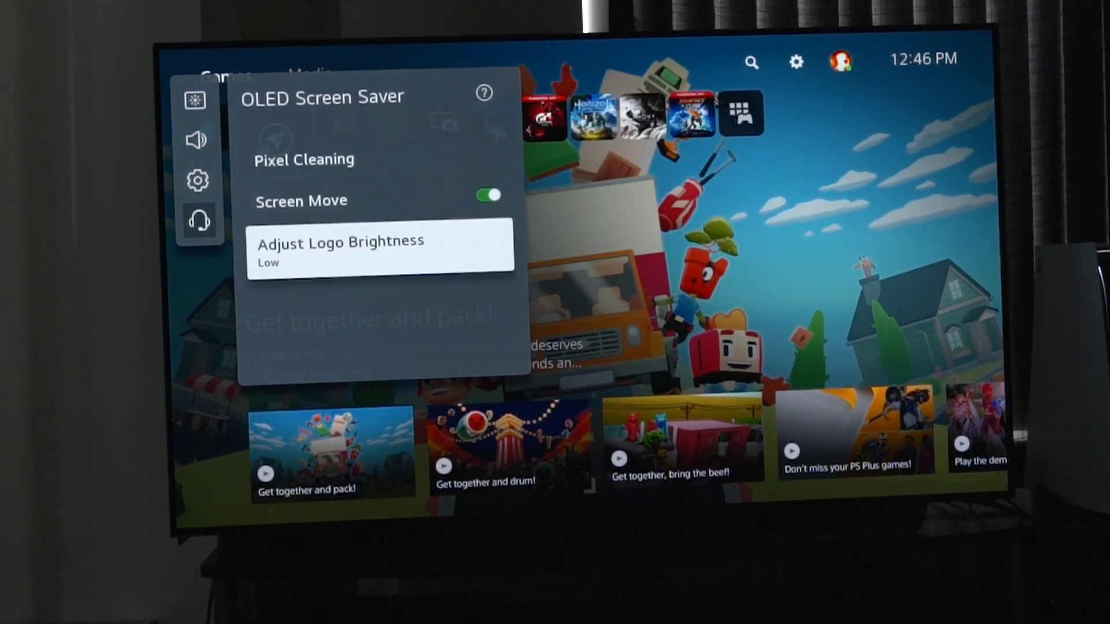